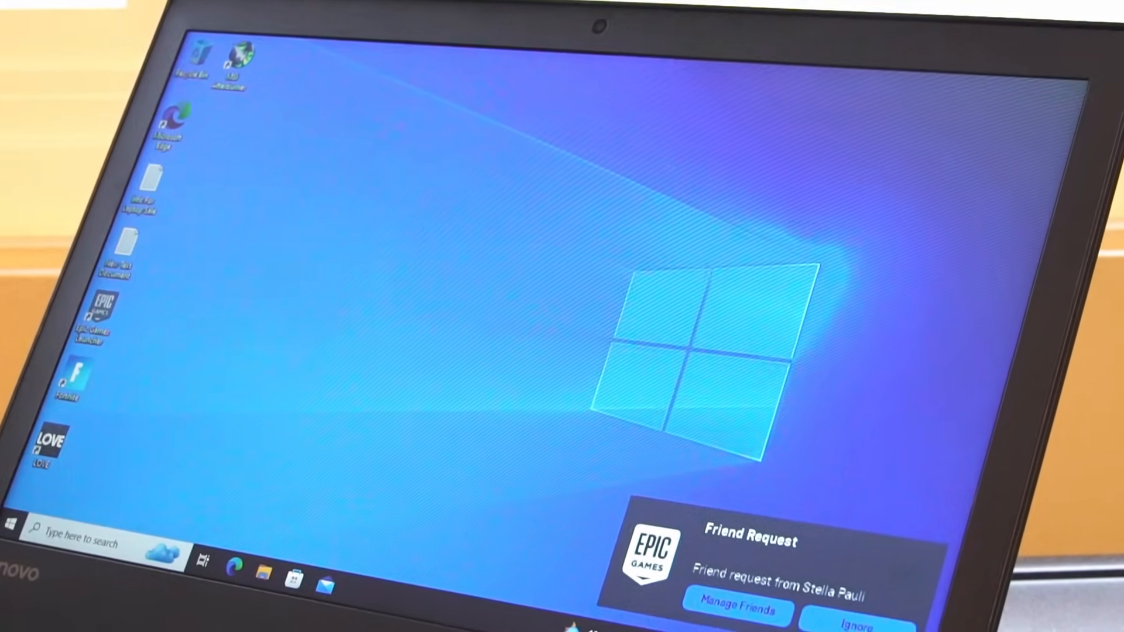
Open Control Panel's Power Options to view the Balanced plan, then the Start menu.
type("control")
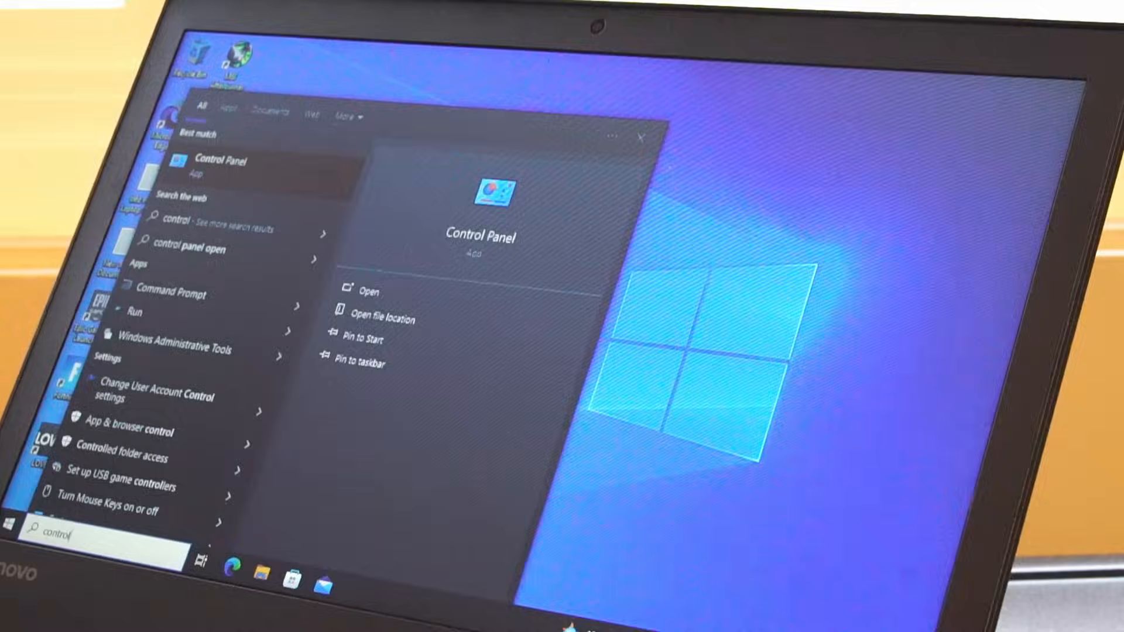
left_click(369, 291)
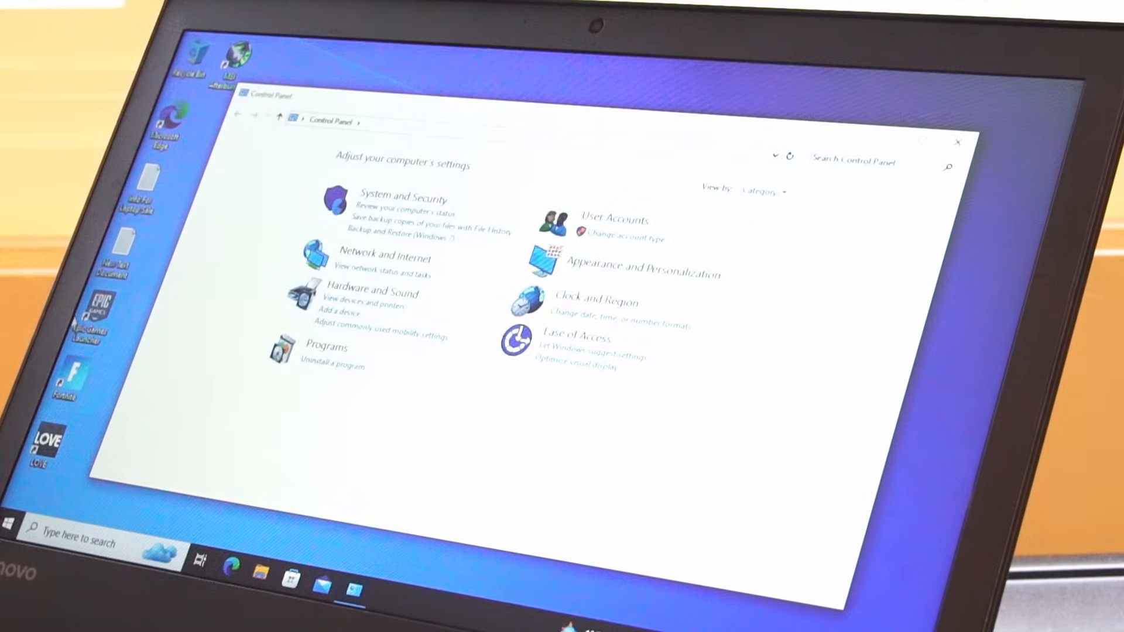
left_click(351, 292)
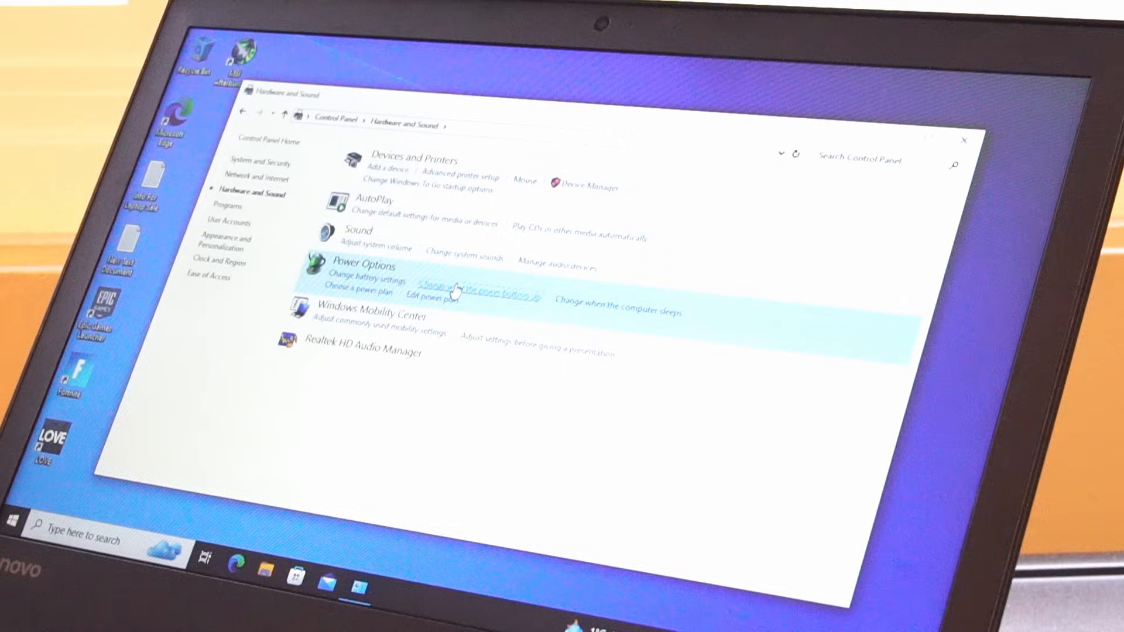
left_click(466, 289)
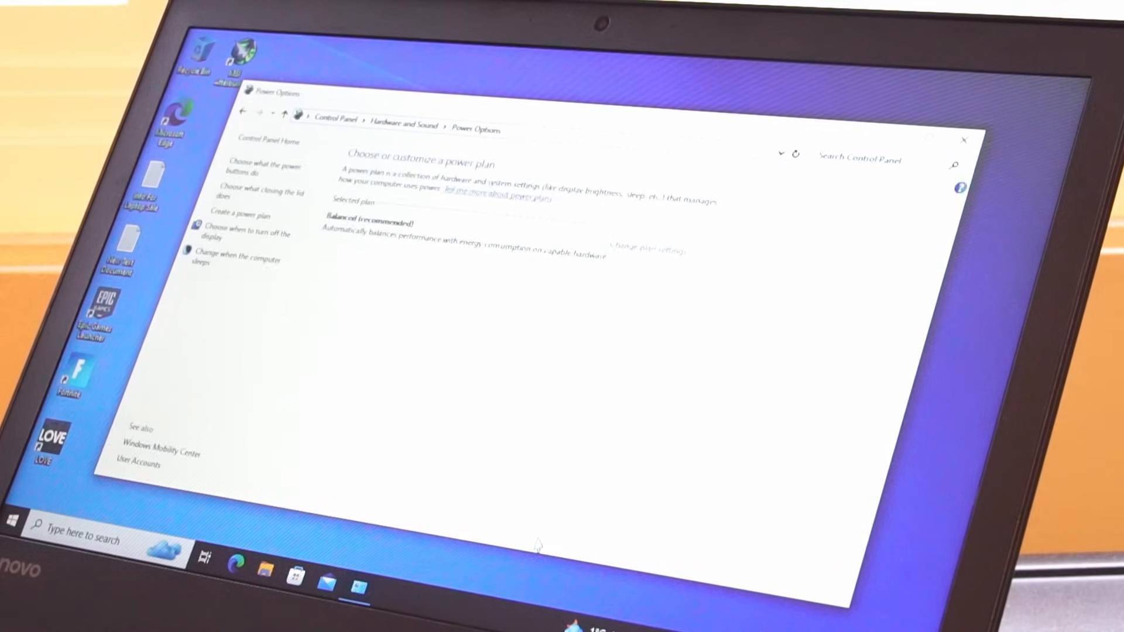
left_click(964, 139)
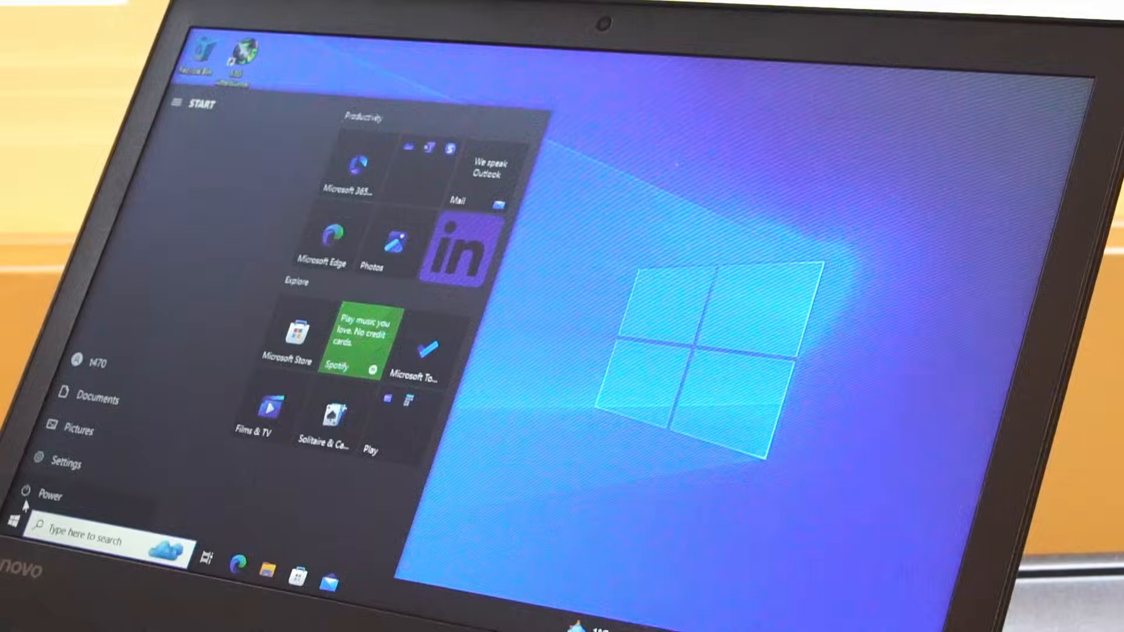
Restart into ThinkPad Setup and choose Disable Built-in Battery under Config > Power.
left_click(51, 495)
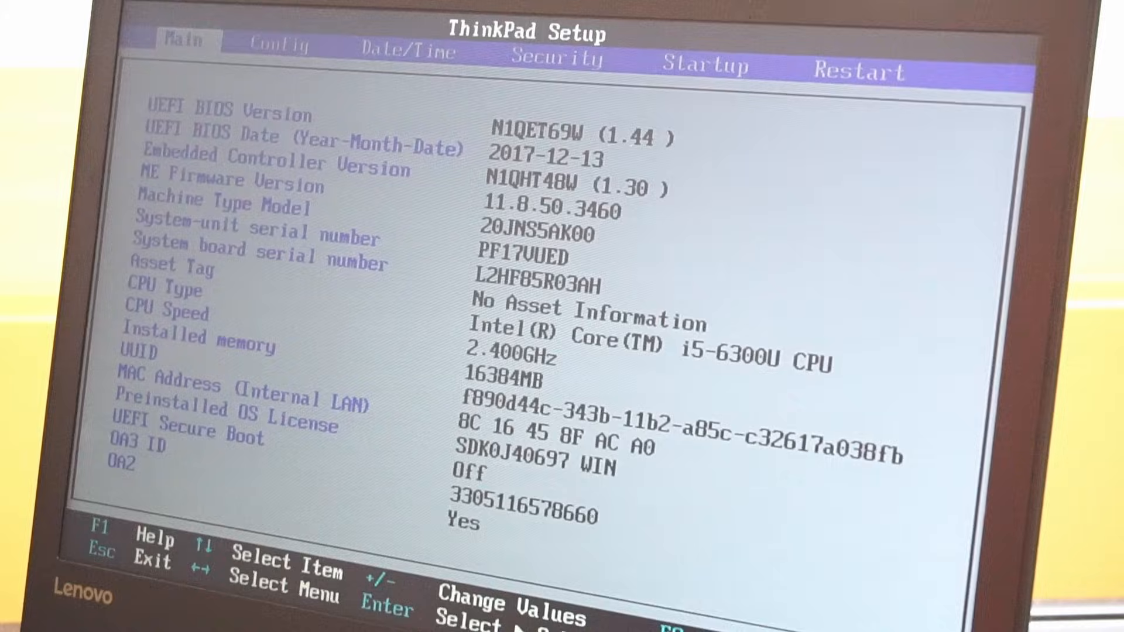
key("Right")
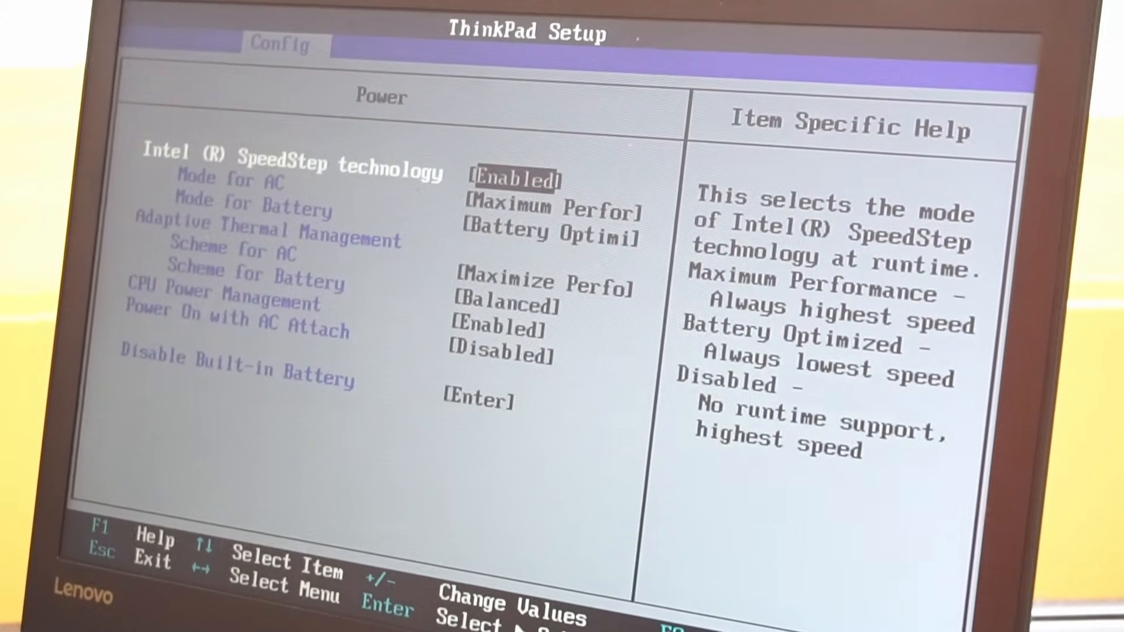
key("down")
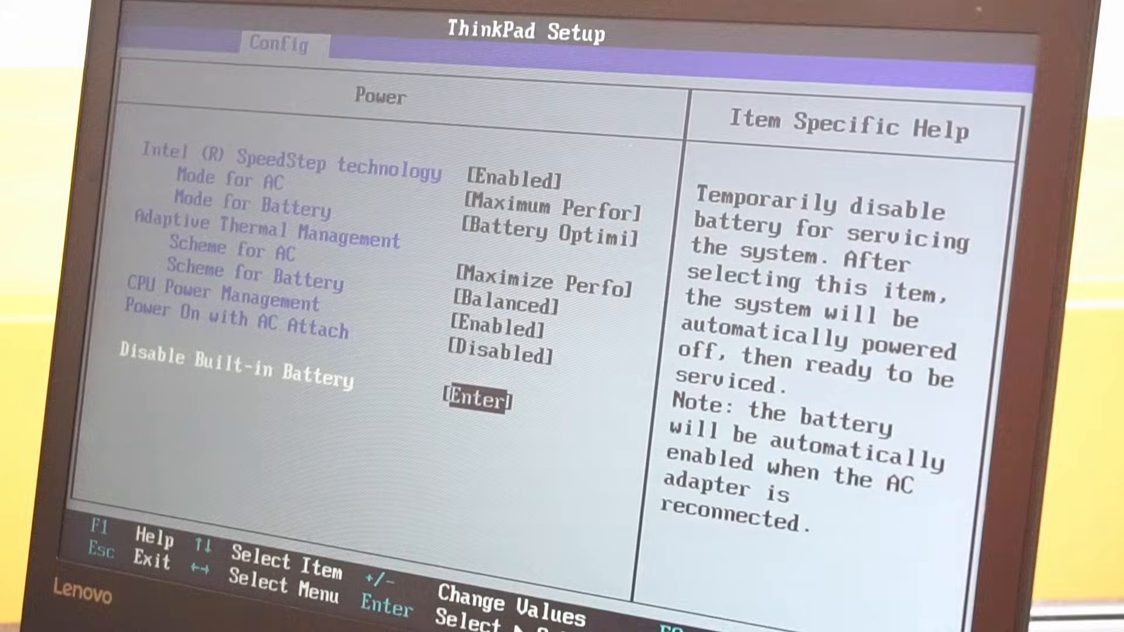
key("enter")
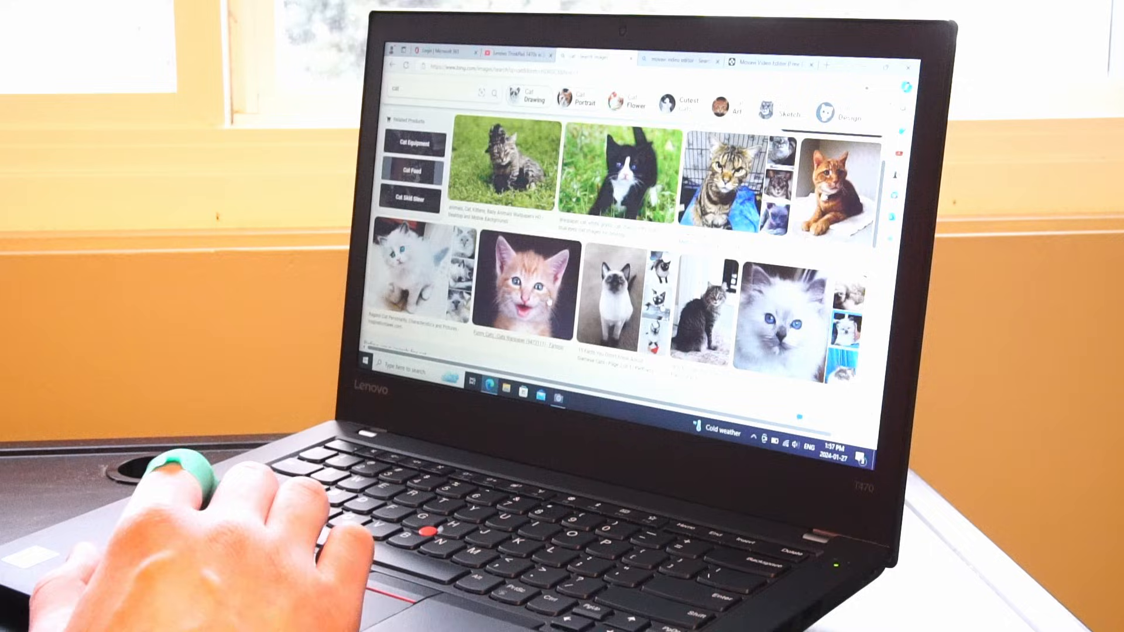
Scroll down through the Bing cat image search results.
scroll("down", 3)
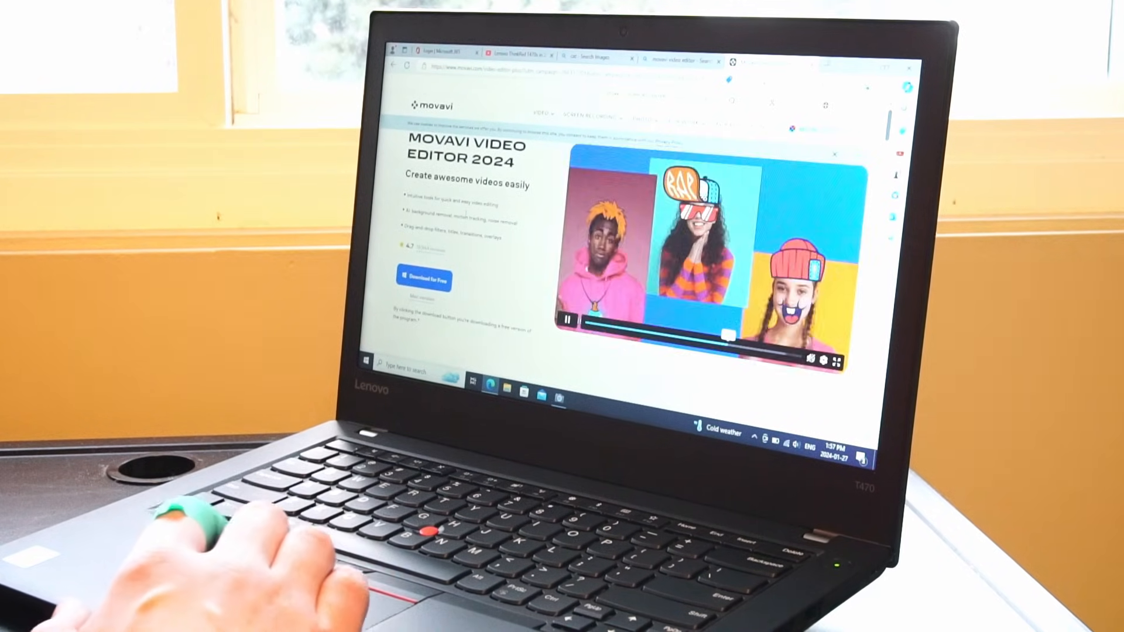
Scroll the Movavi Video Editor 2024 page to the ratings and 'What's new' section.
scroll("down", 3)
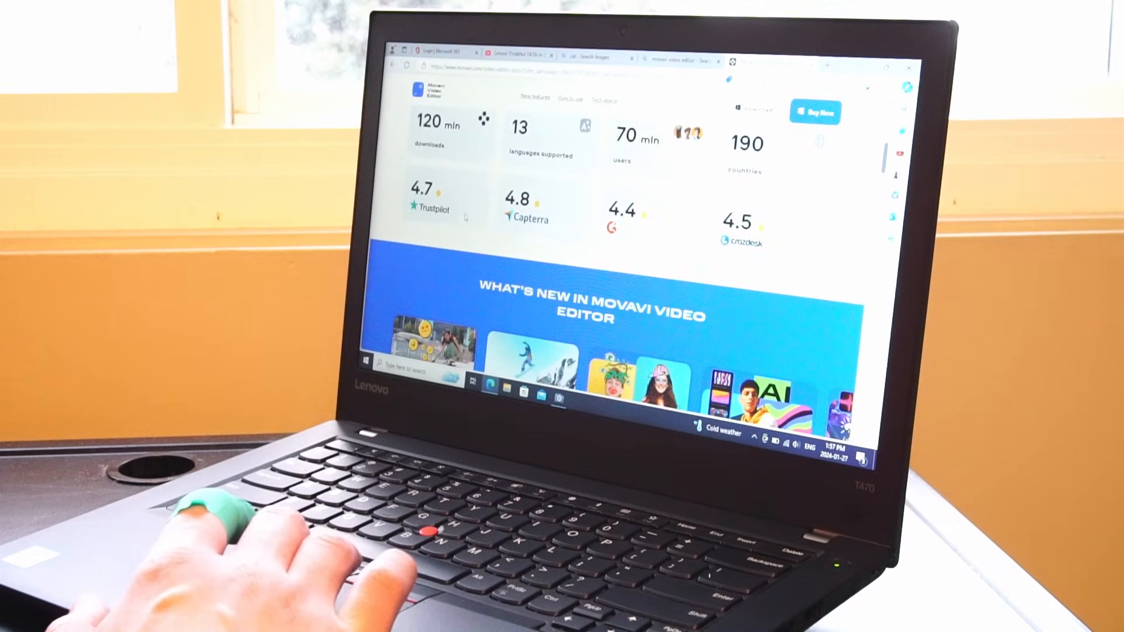
scroll("down", 3)
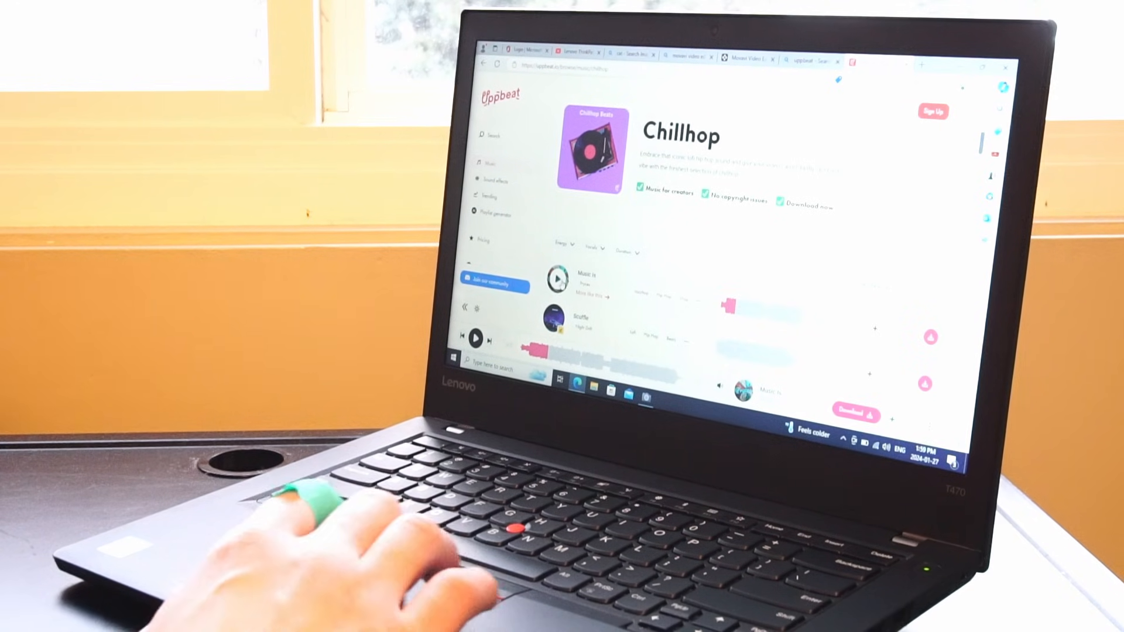
left_click(553, 279)
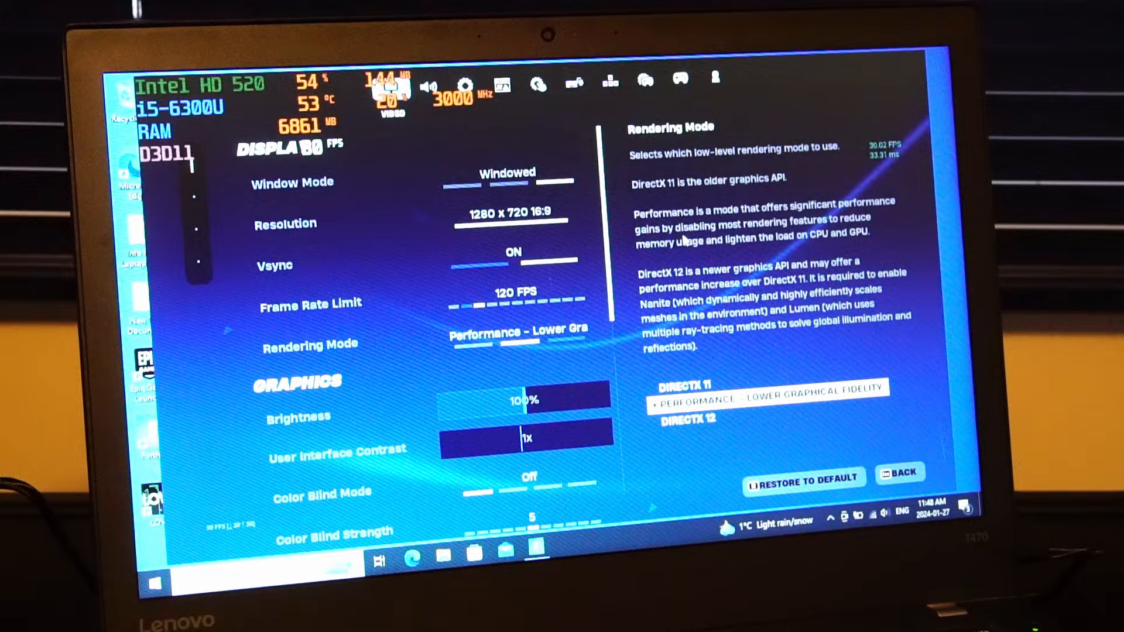
Look over Fortnite's 1280x720 Performance-mode Graphics Quality options and launch a match.
left_click(416, 223)
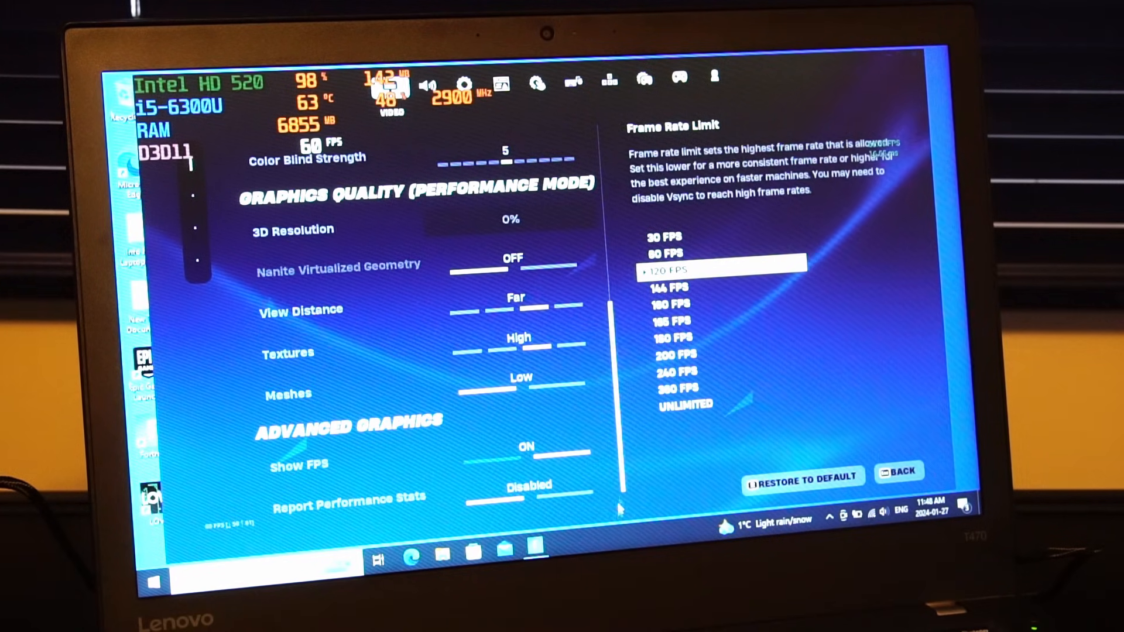
scroll("up", 3)
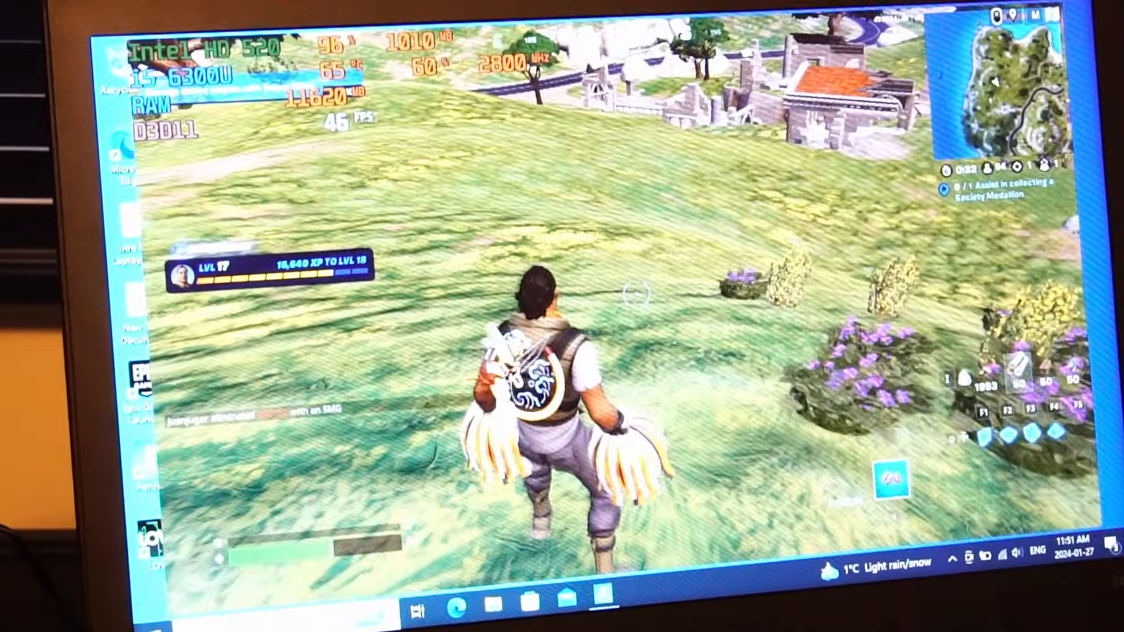
mouse_move(562, 316)
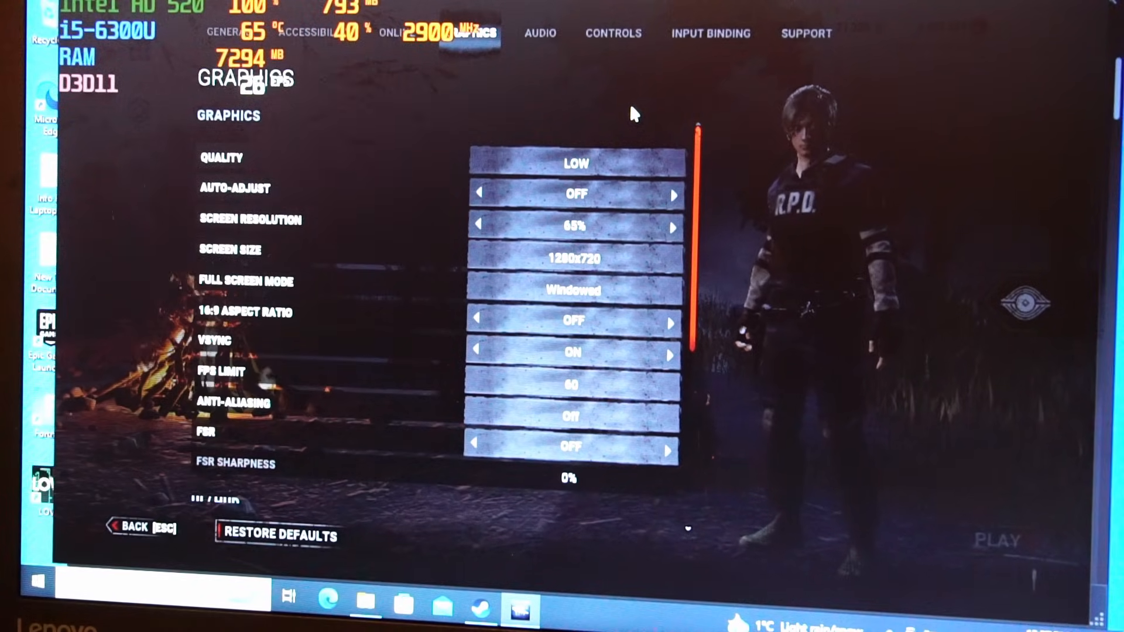
Open Dead by Daylight's Graphics settings: Low quality, 1280x720 windowed, 60 FPS limit.
left_click(576, 194)
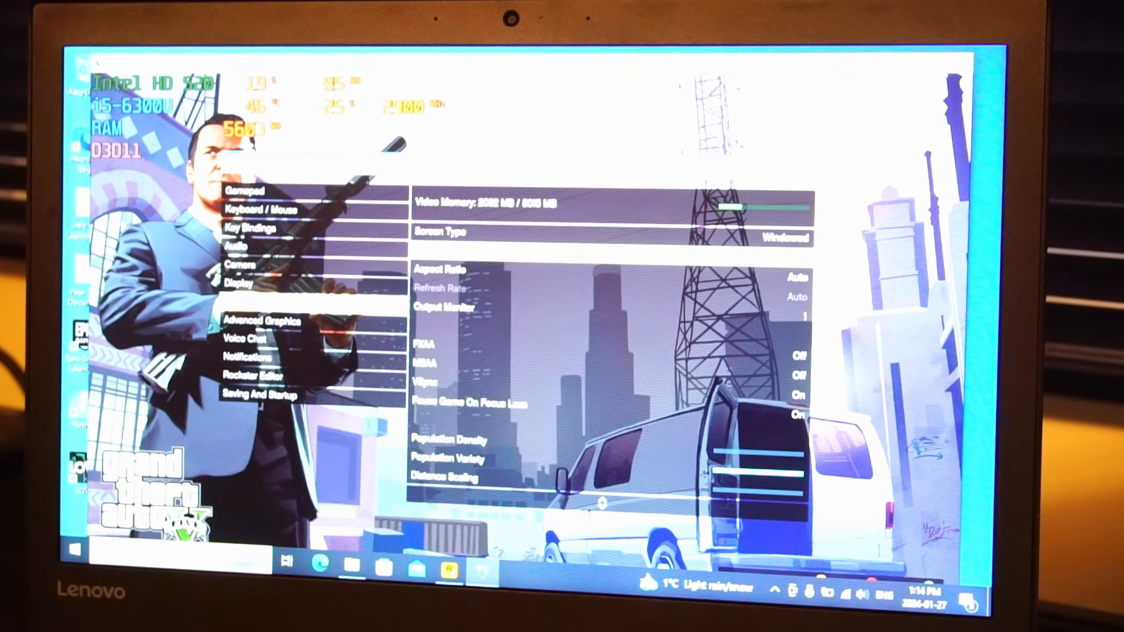
Scroll GTA V's graphics settings down to Texture Quality and Post FX.
scroll("down", 3)
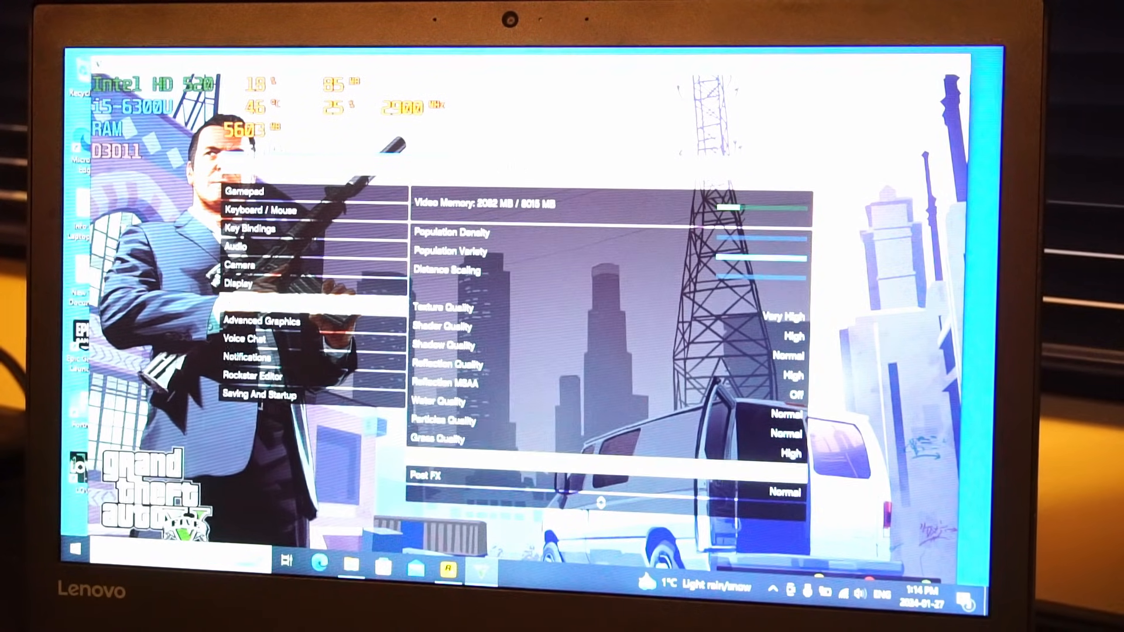